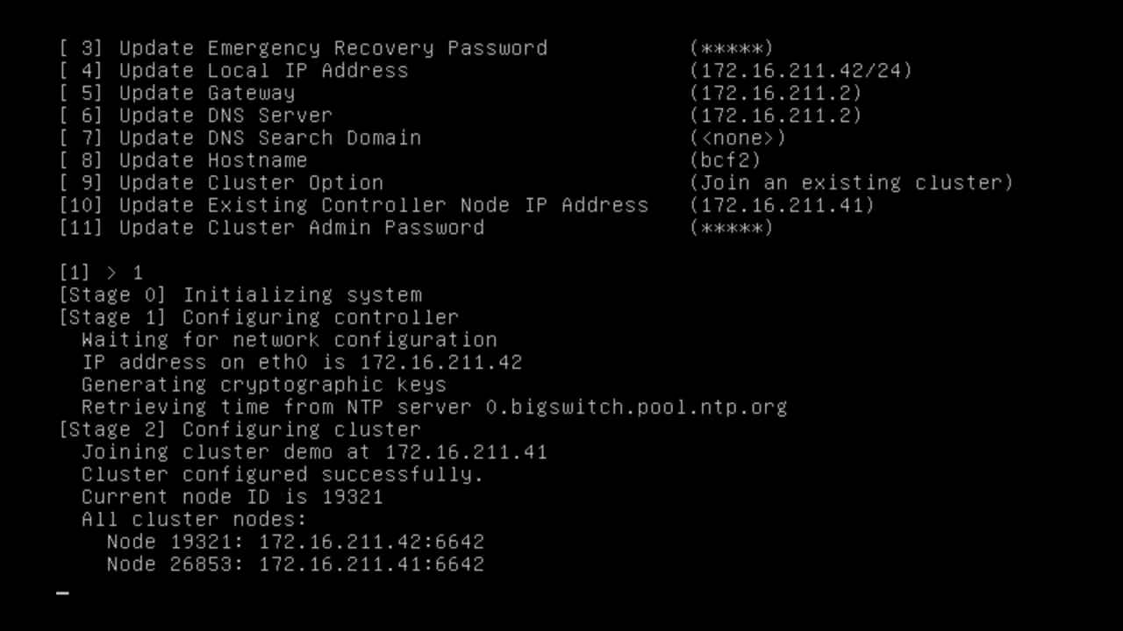
Step: Begin entering the admin username at the controller console login
type("adm")
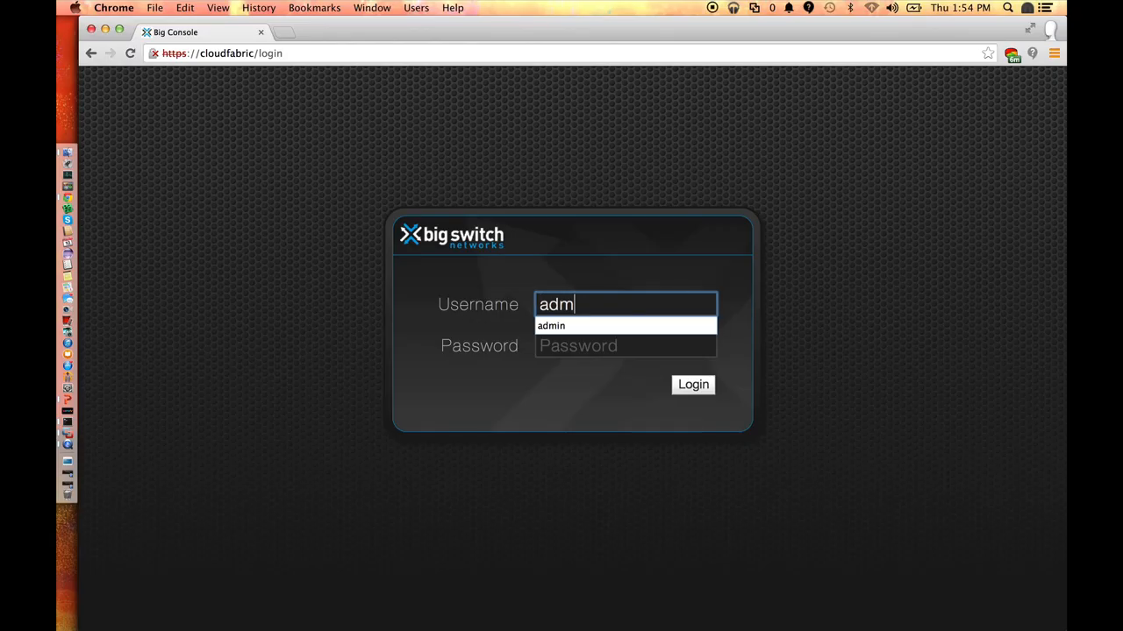
Step: Sign in as admin and name the first spine switch, starting the next switch's name 'rac'
left_click(691, 386)
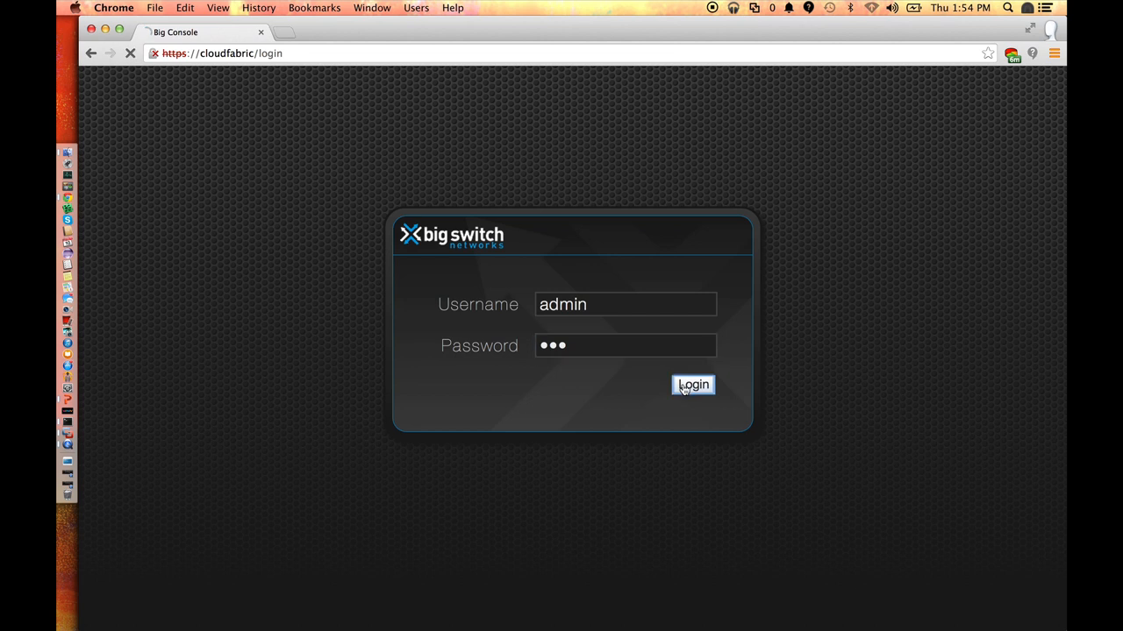
left_click(692, 386)
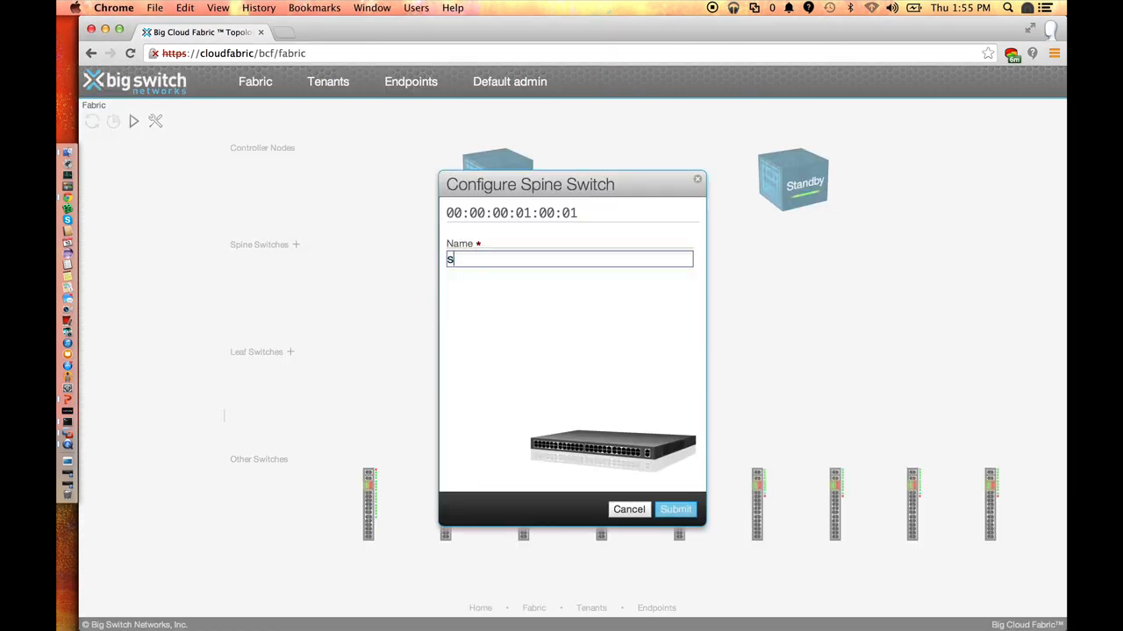
left_click(628, 508)
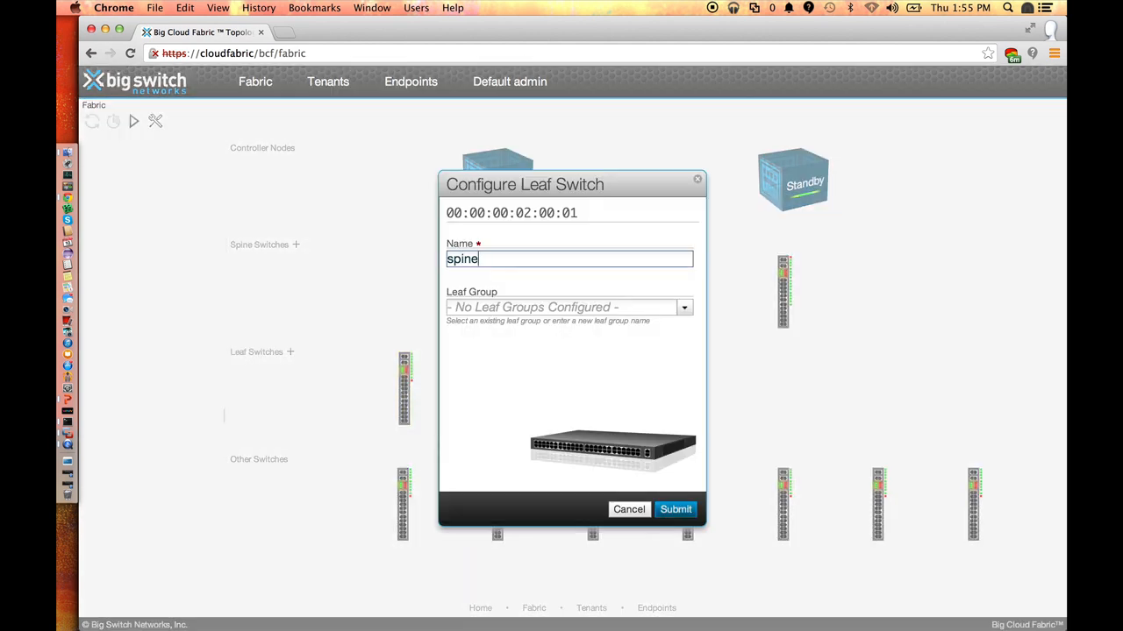
type("rac")
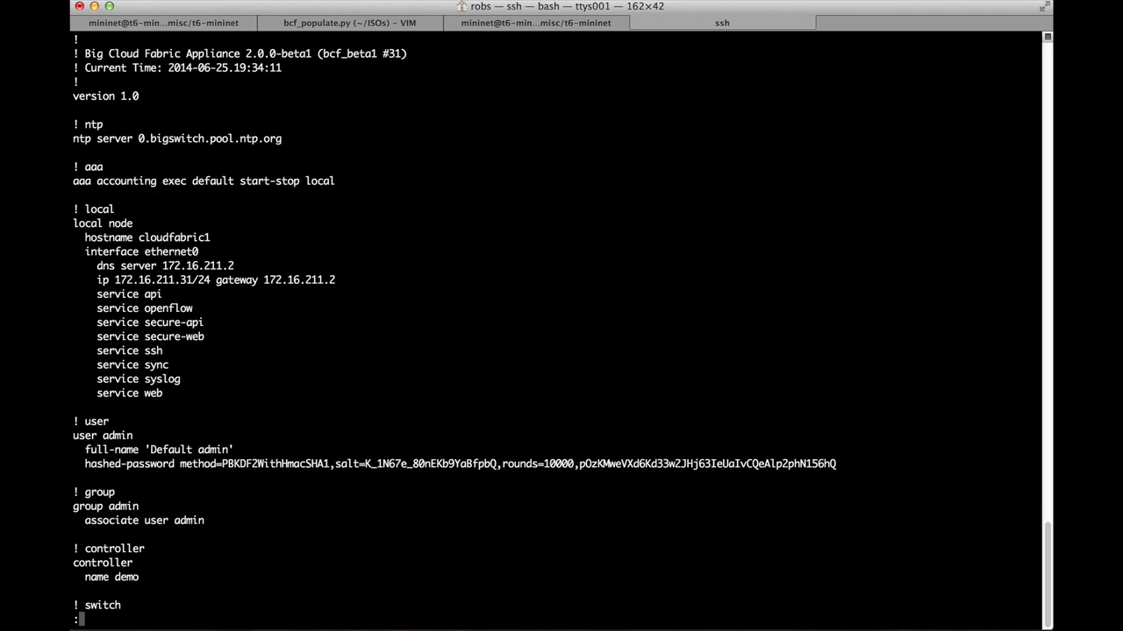
mouse_move(207, 400)
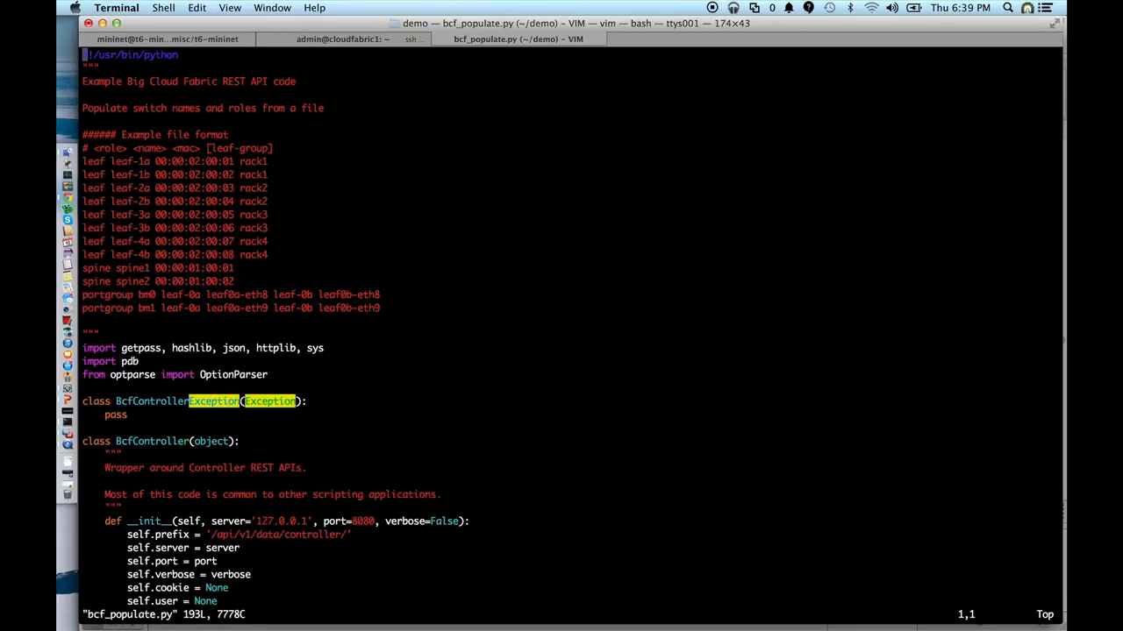
Step: Scroll down through bcf_populate.py in Vim to read the REST API calls
scroll("down", 3)
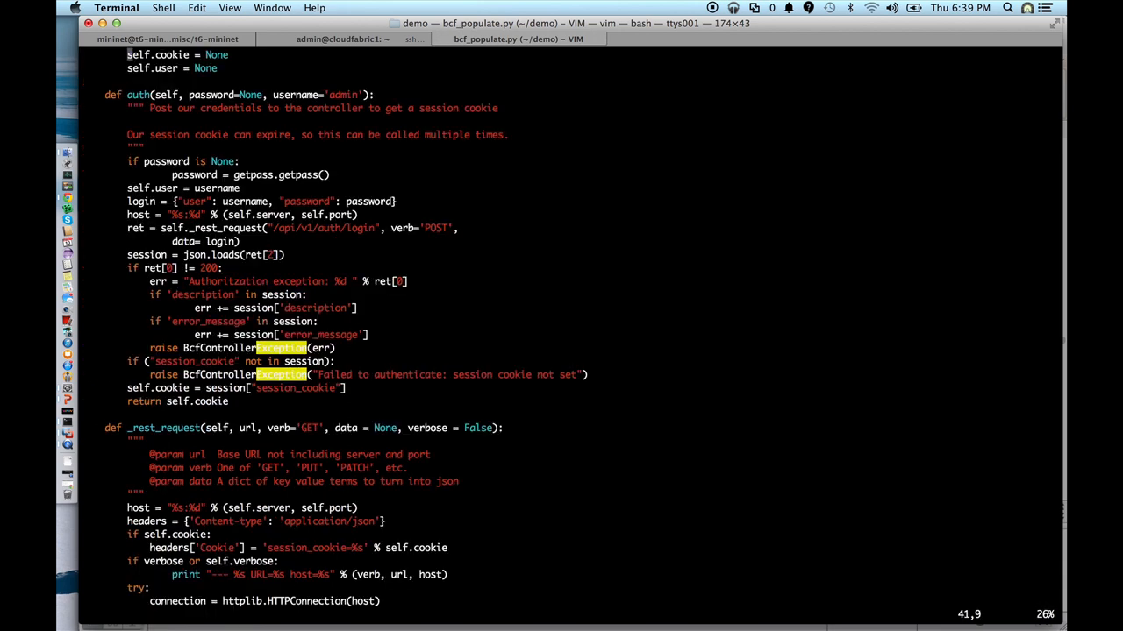
scroll("down", 3)
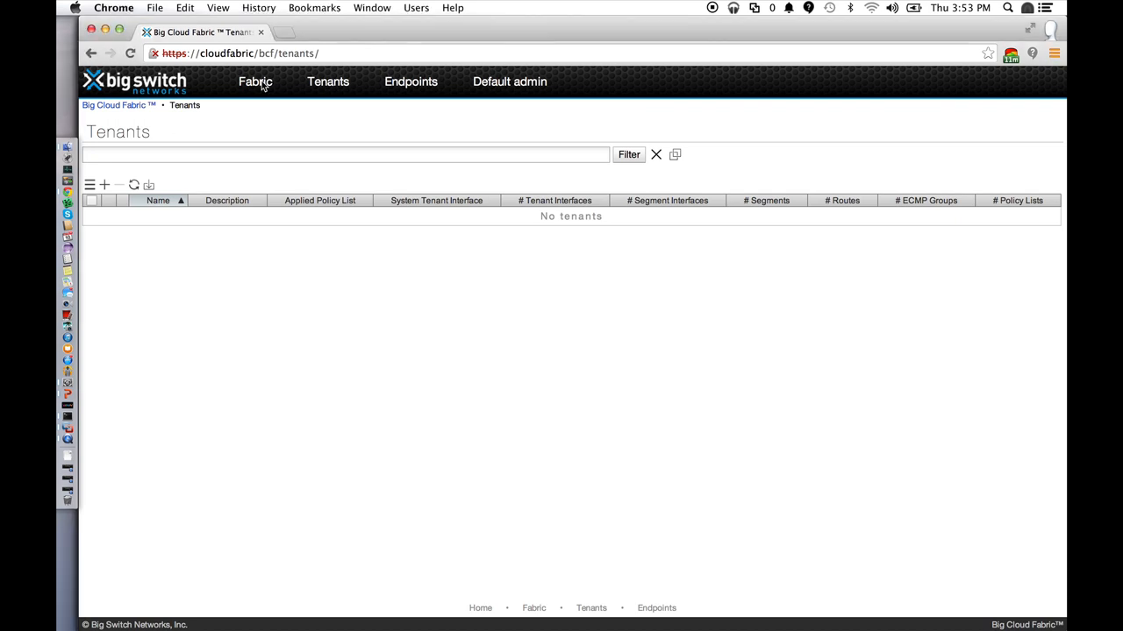
Step: From the Tenants page, create tenant green, save it and expand its details row
left_click(256, 83)
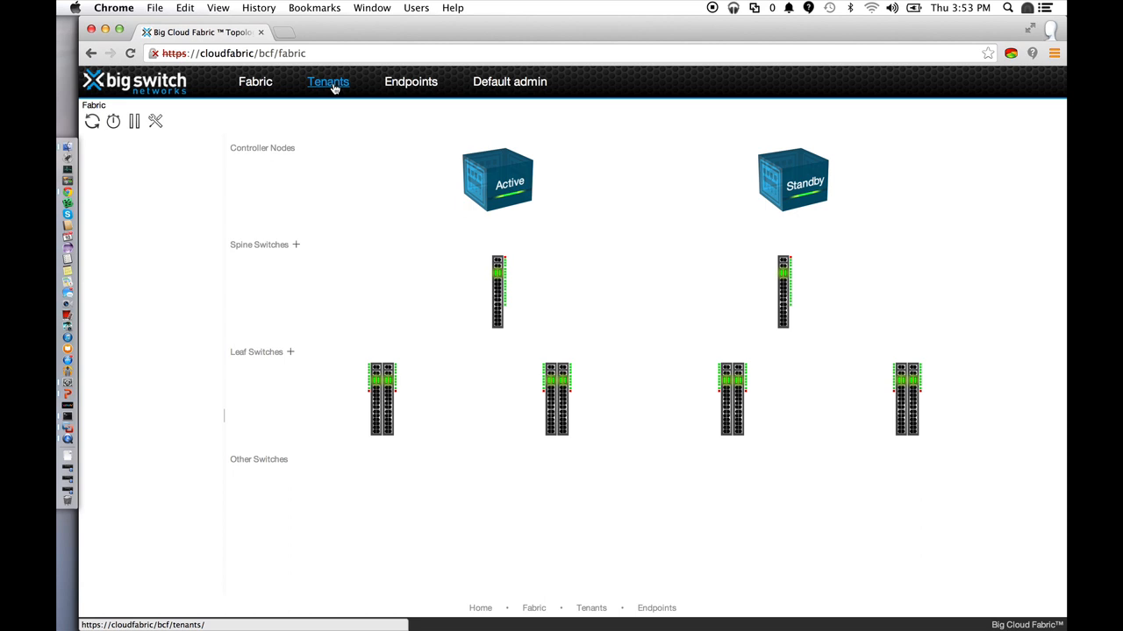
left_click(328, 82)
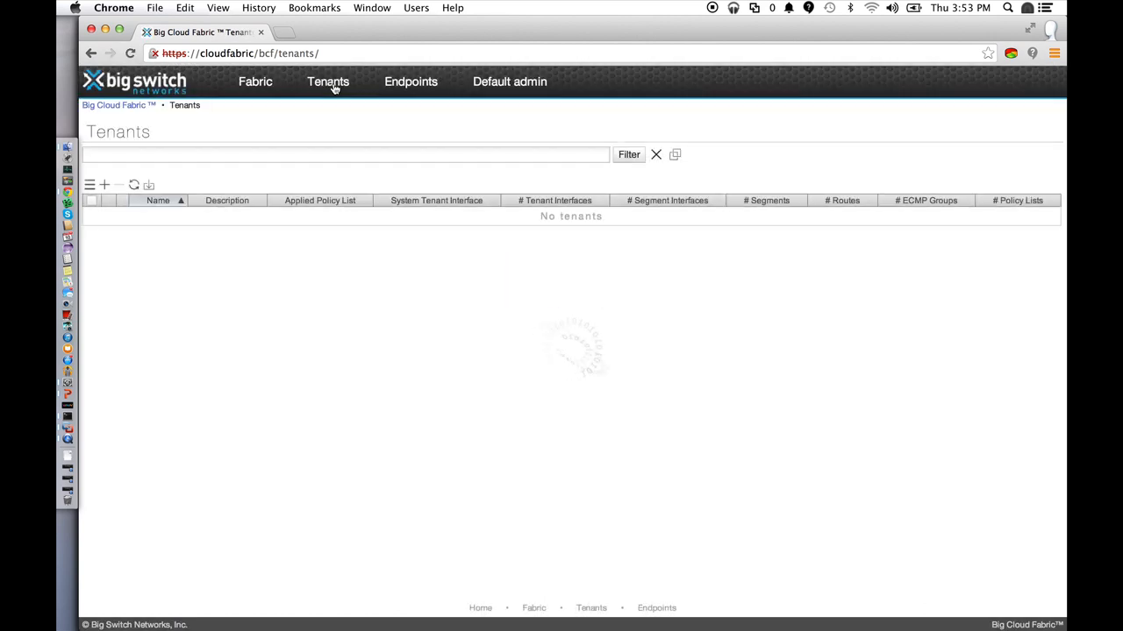
left_click(104, 185)
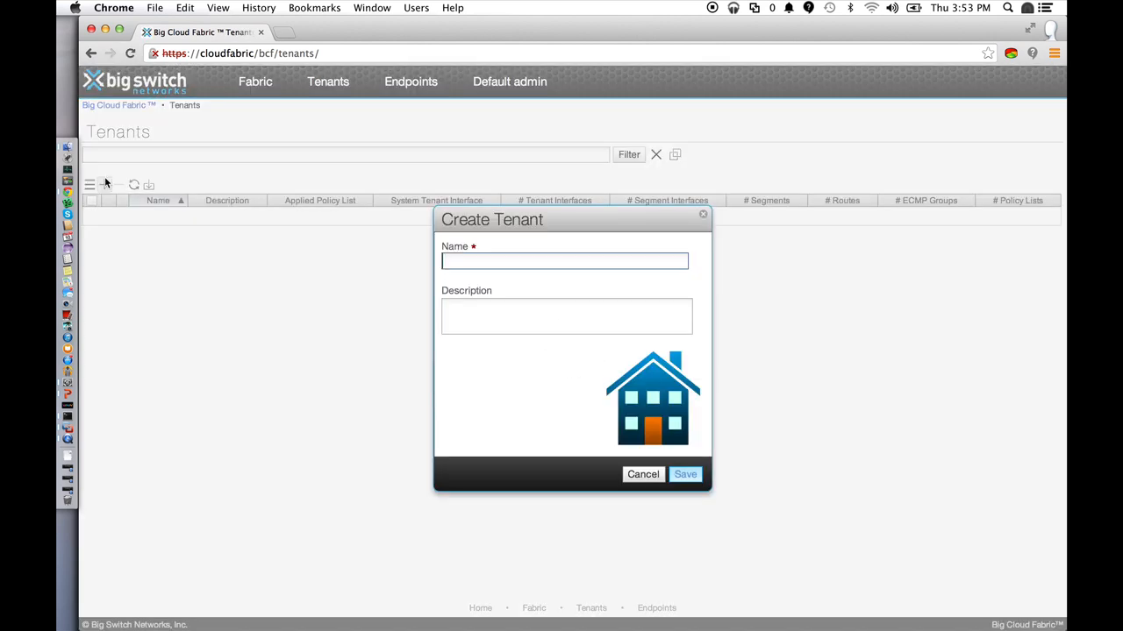
type("green")
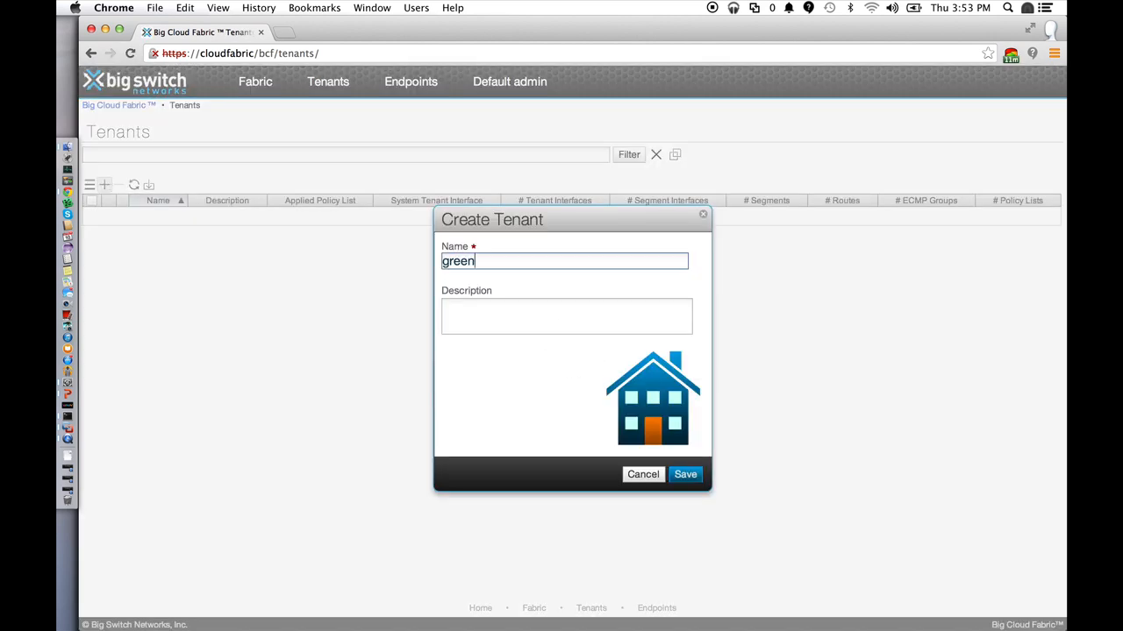
left_click(685, 474)
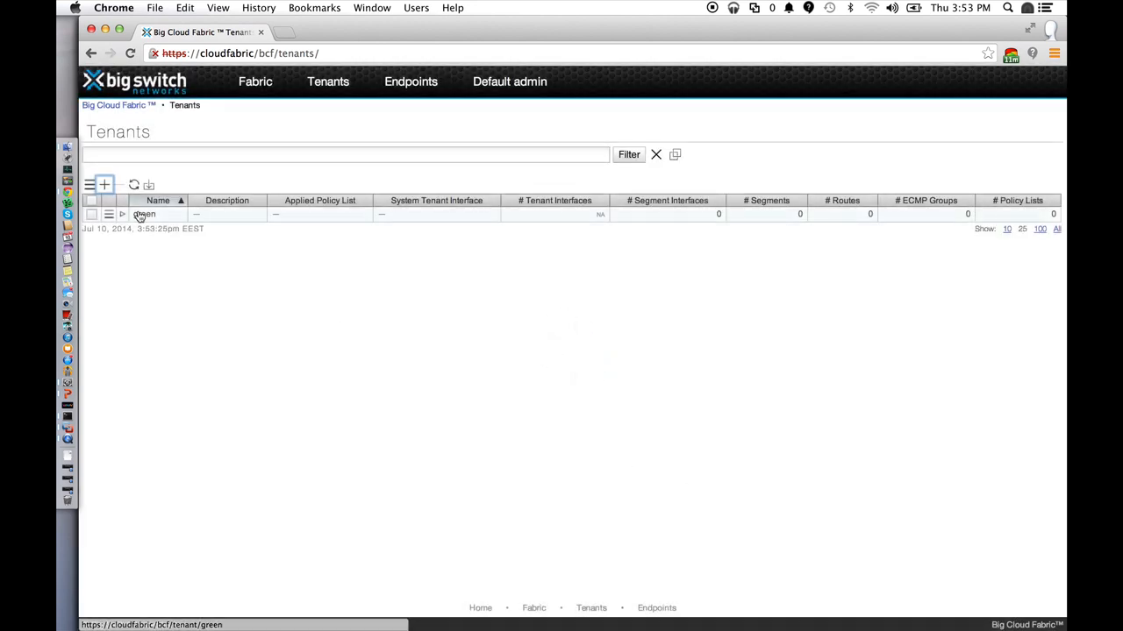
left_click(122, 214)
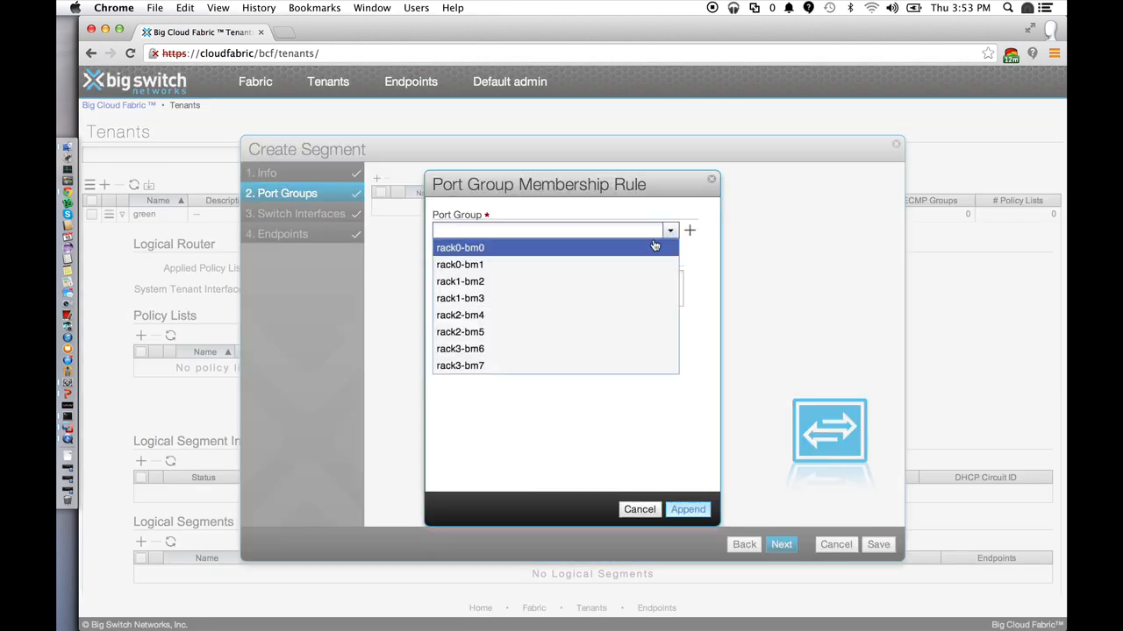
Step: Save the new segment and pick port group rack2-bm5 for the next segment's rule
left_click(688, 509)
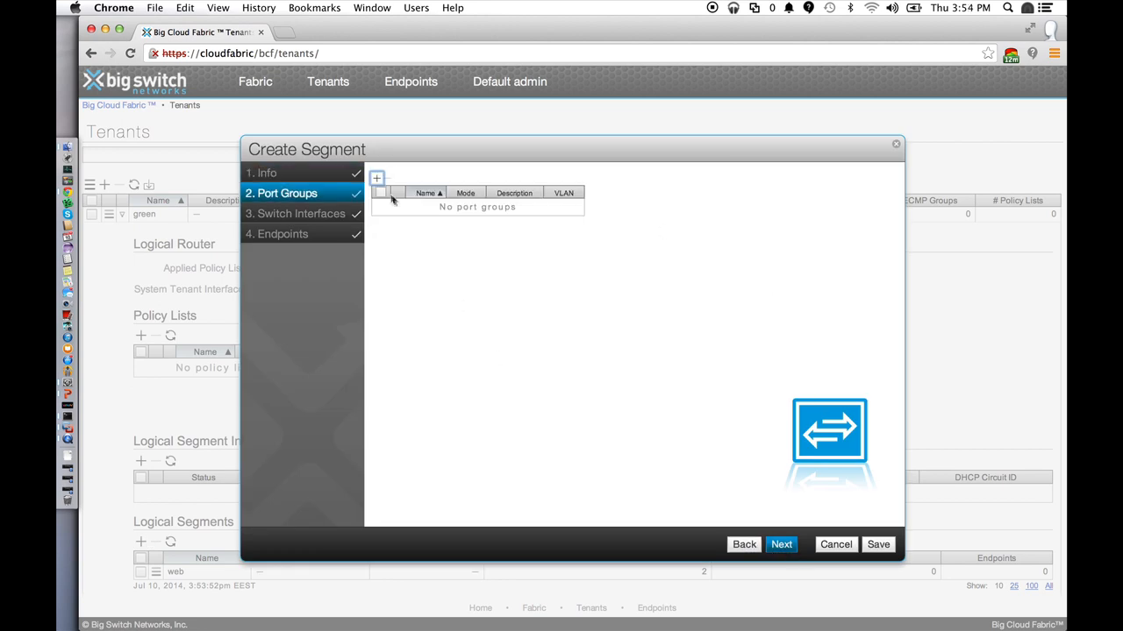
left_click(375, 179)
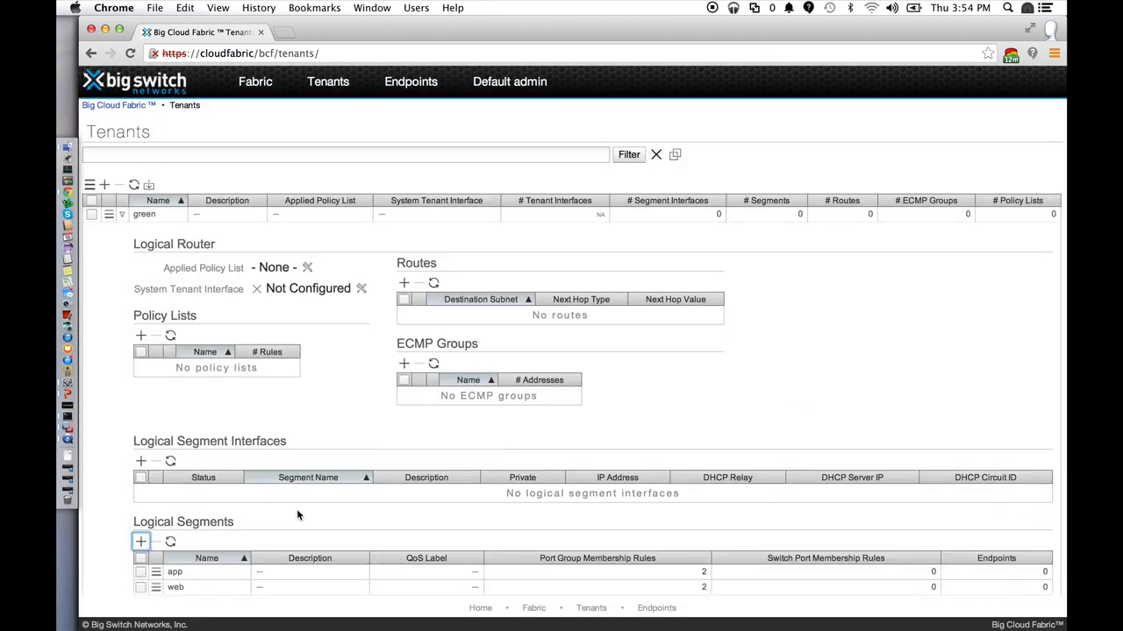
left_click(140, 540)
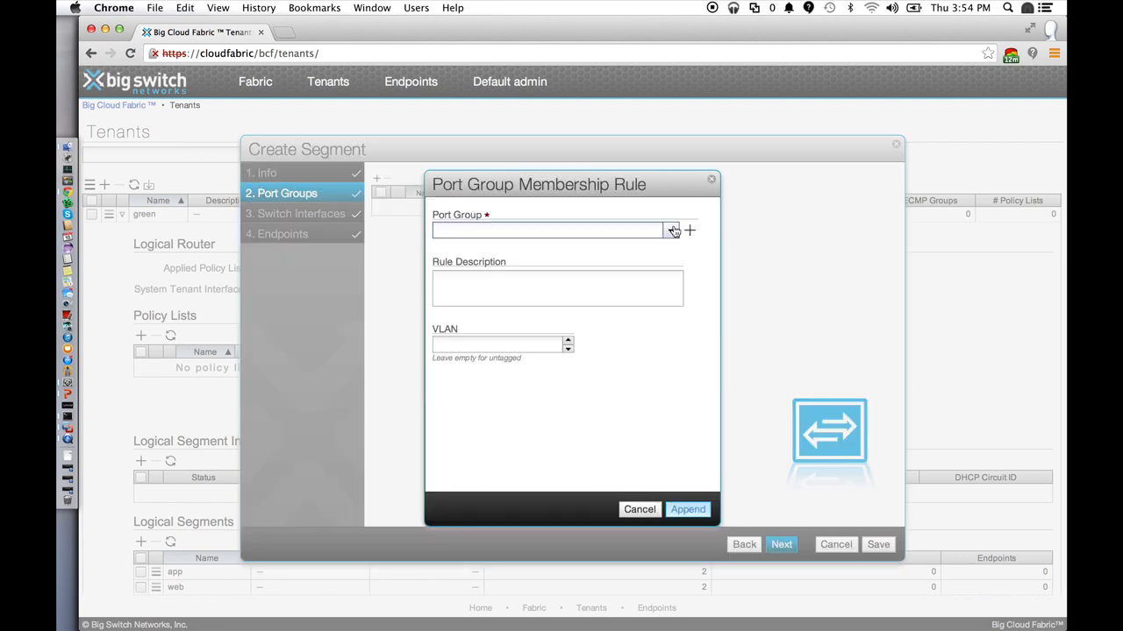
type("rack2-bm5")
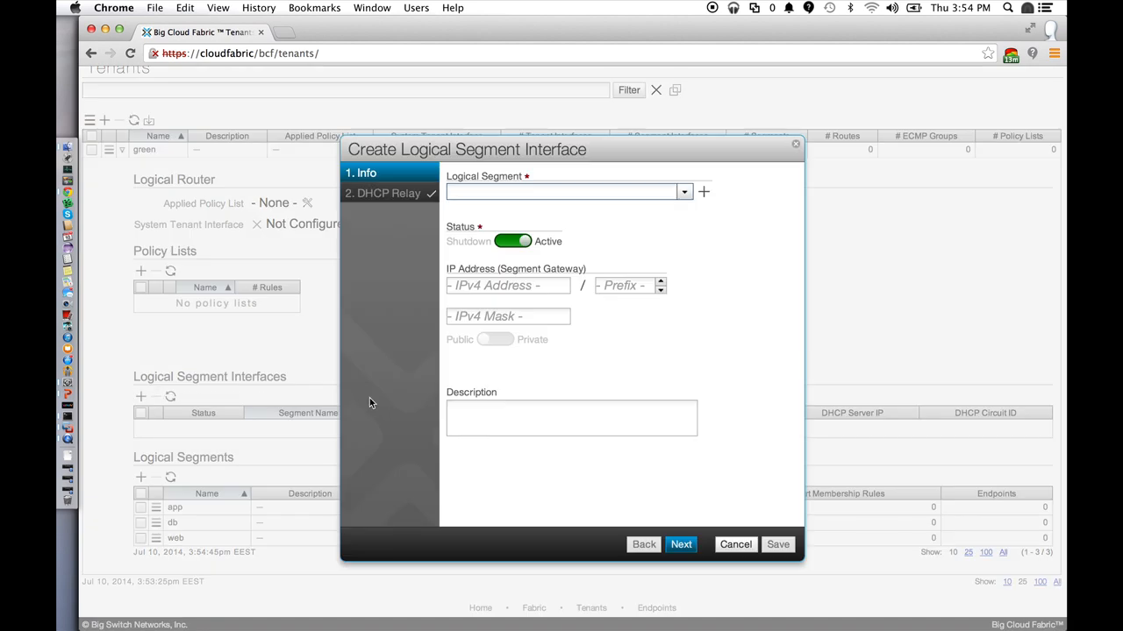
Step: Assign the web segment interface IP 10.0.1.1 with mask 24
type("web")
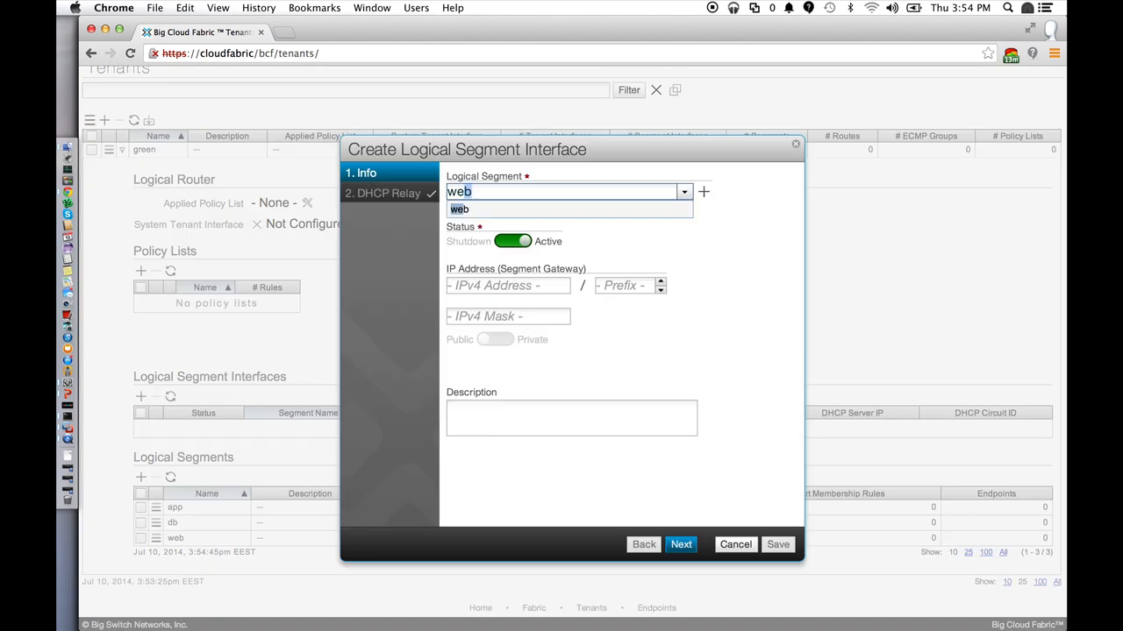
left_click(460, 208)
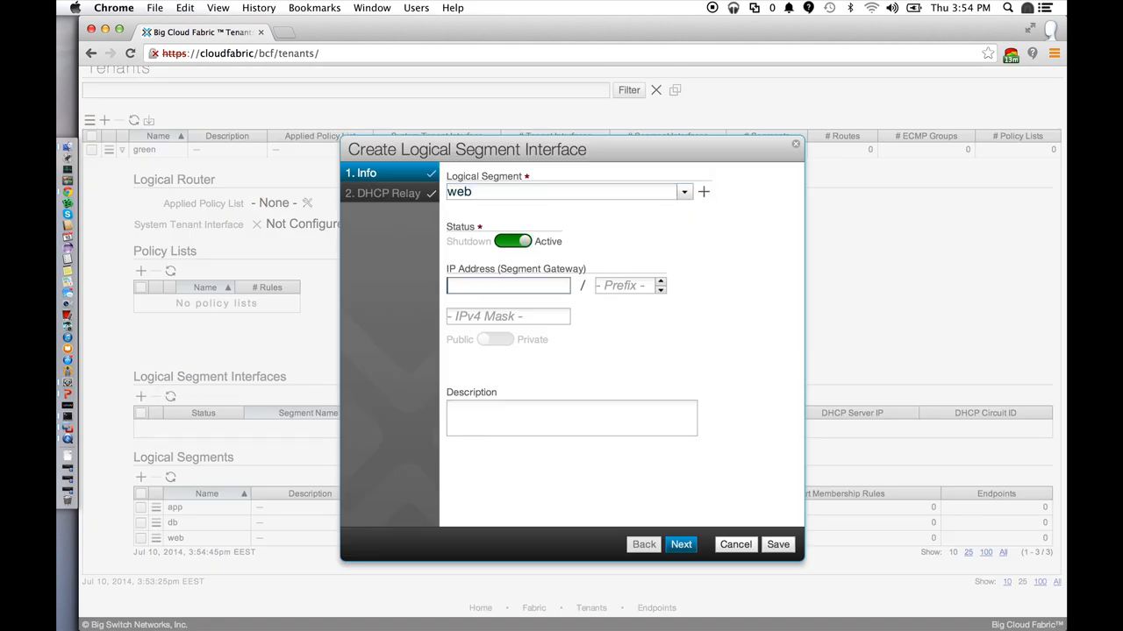
type("10.0.1.1")
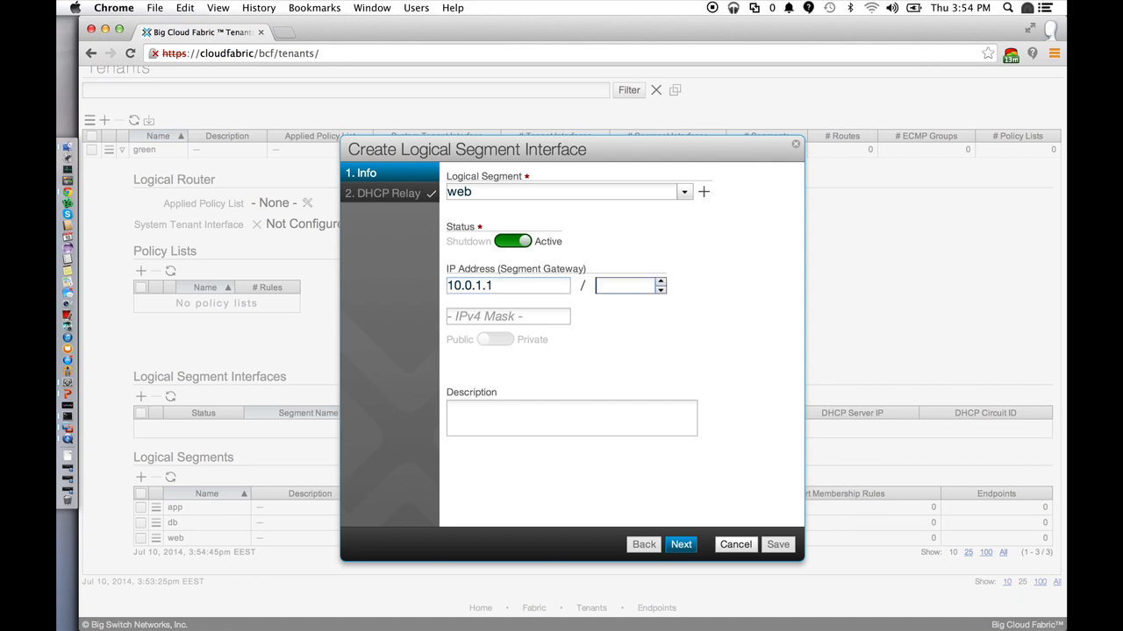
type("2")
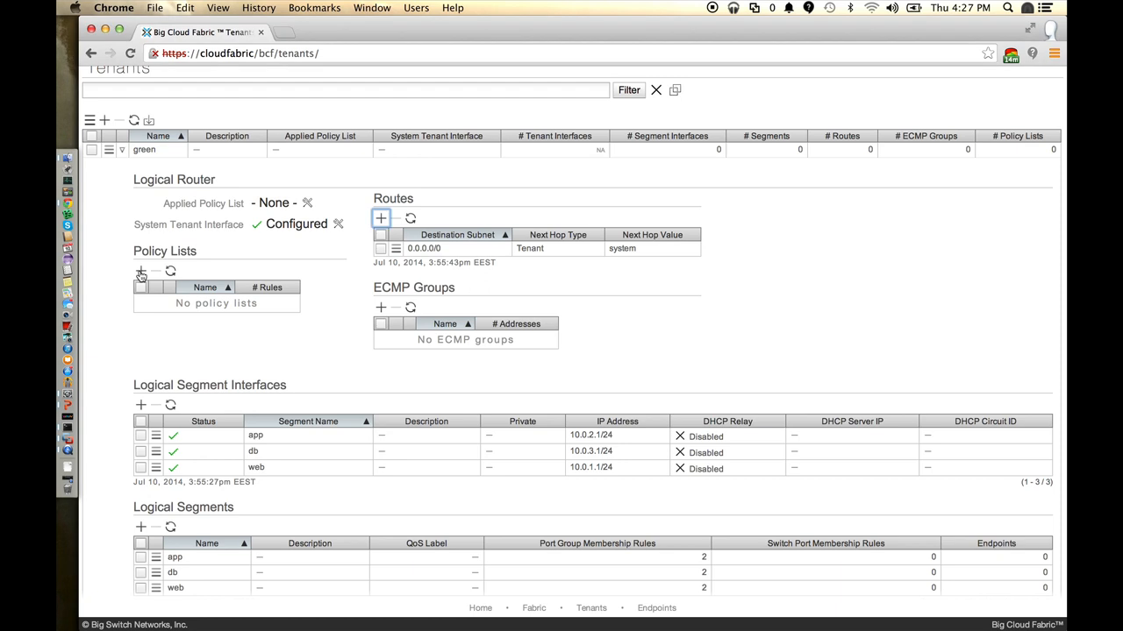
Step: Create policy list web-acl with rule 1 denying traffic sourced from a tenant interface
left_click(140, 274)
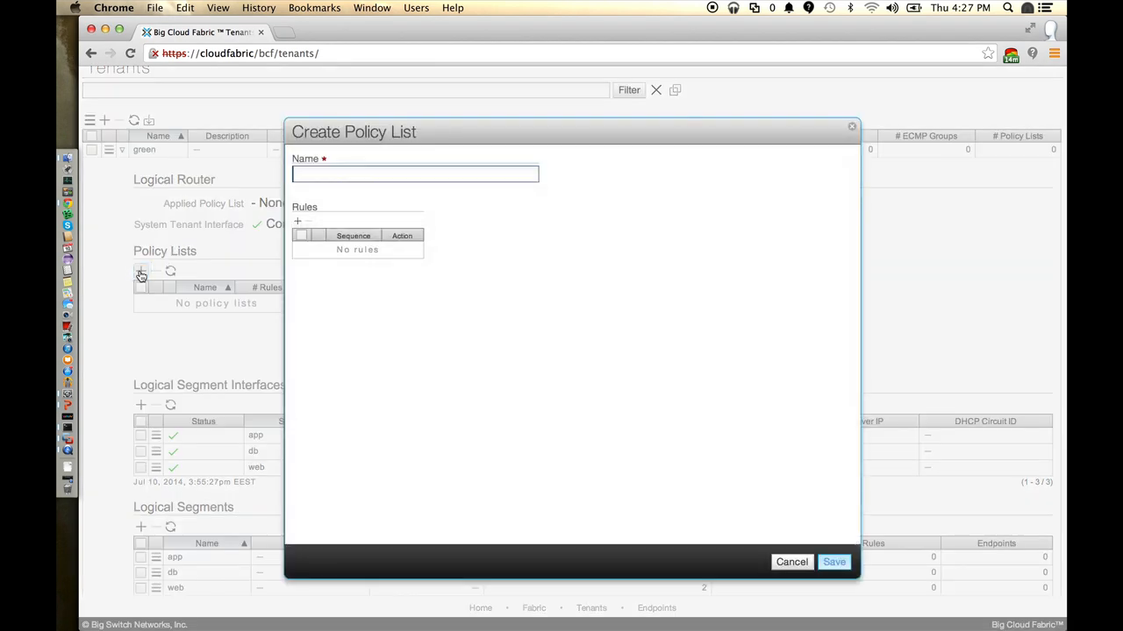
type("web-acl")
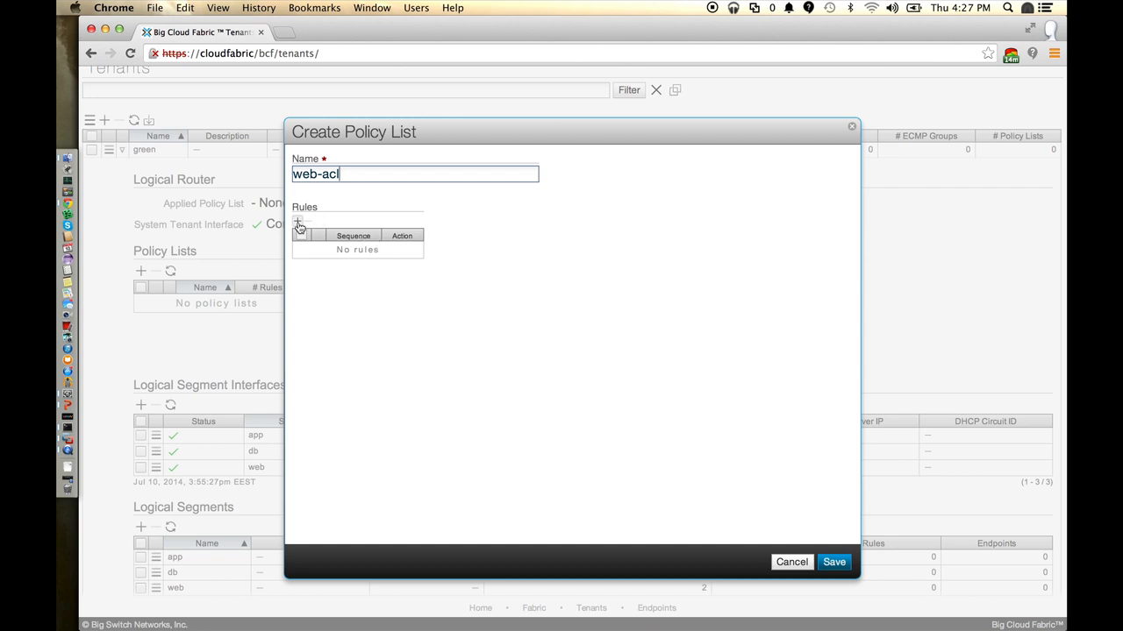
left_click(298, 221)
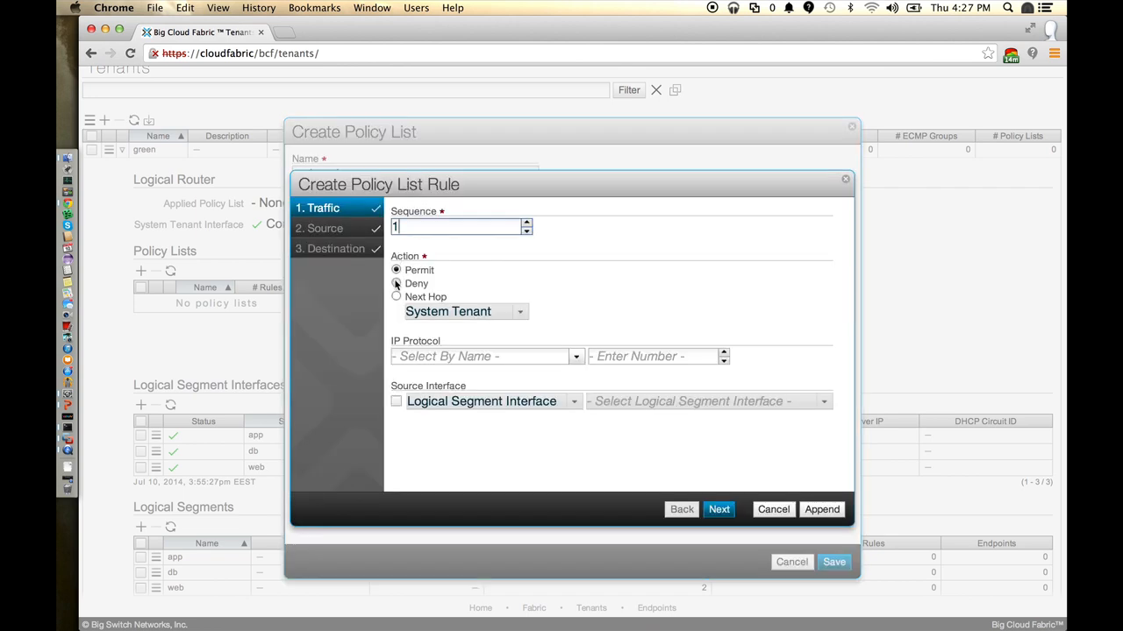
left_click(397, 284)
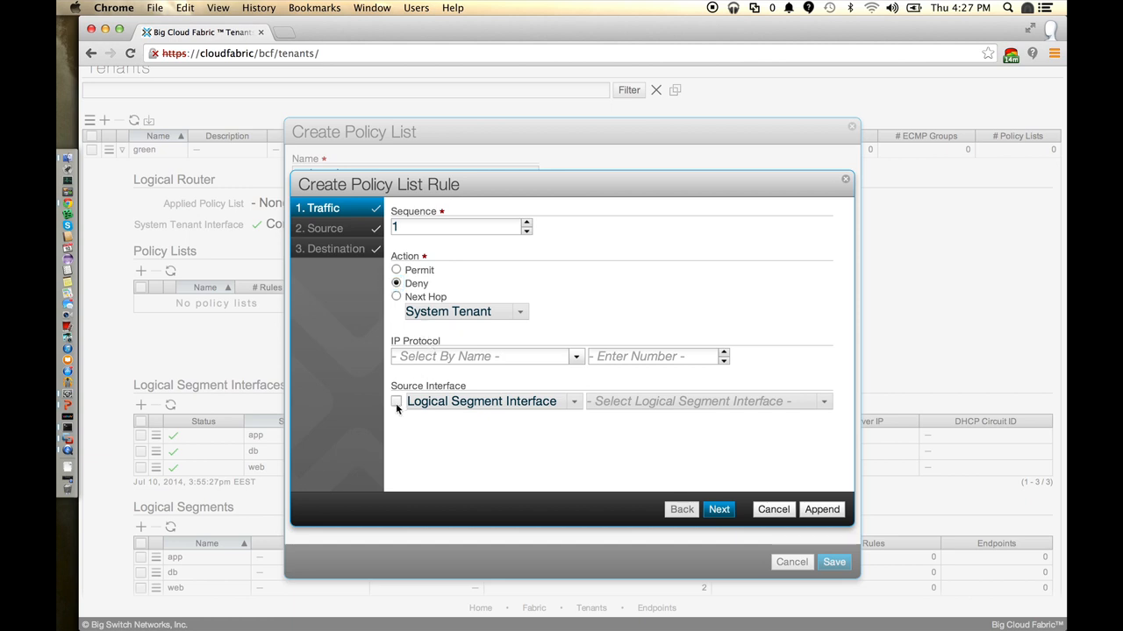
left_click(396, 400)
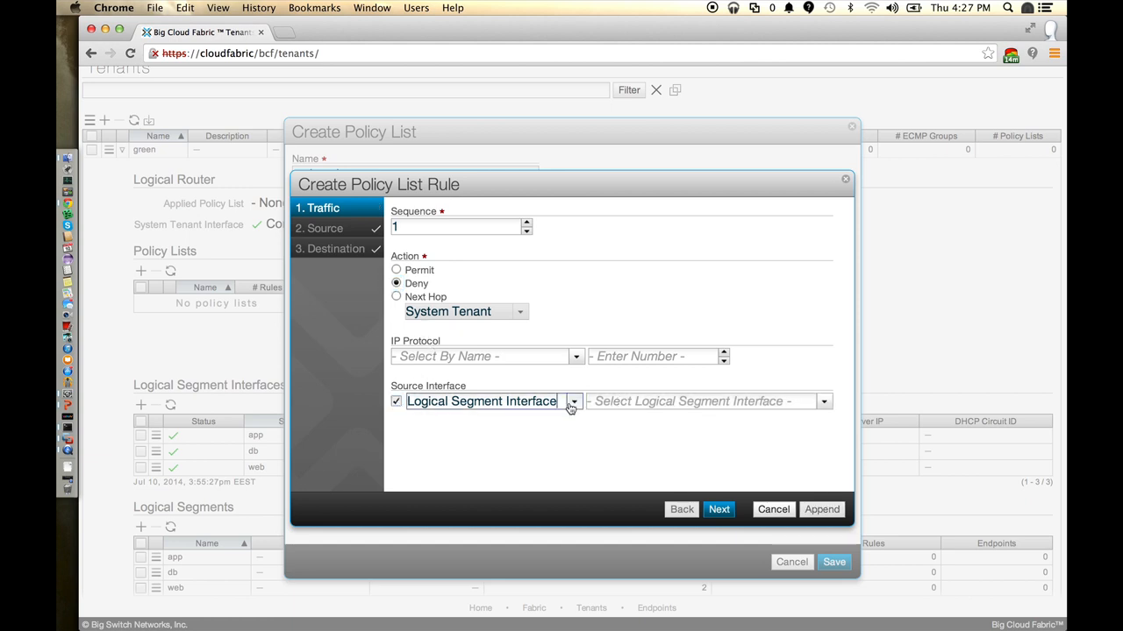
left_click(572, 400)
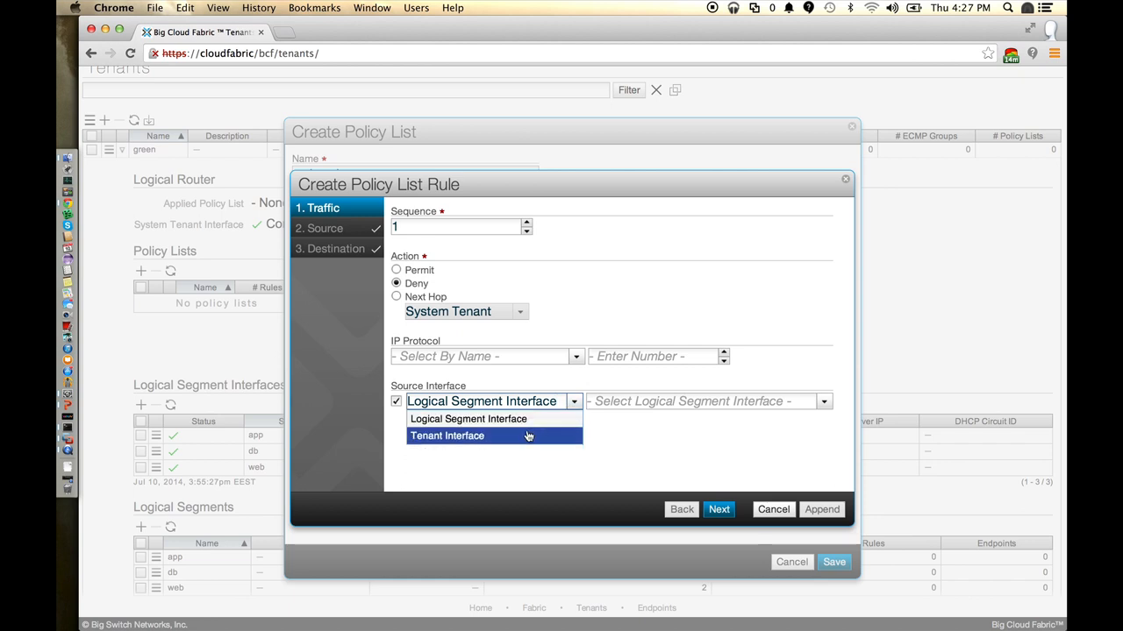
left_click(446, 435)
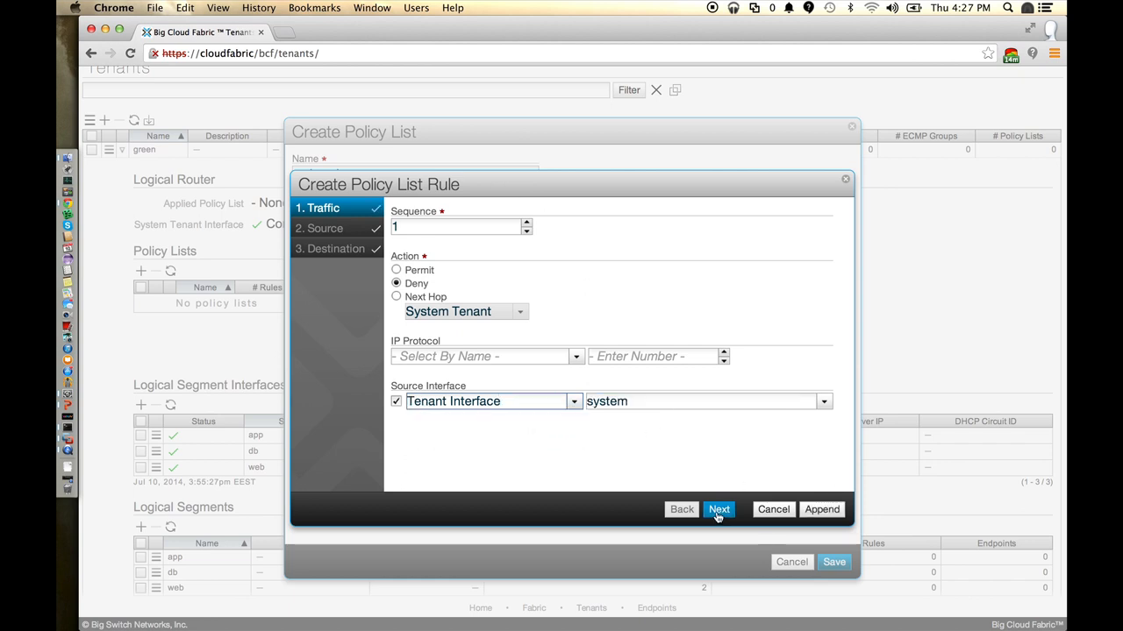
left_click(719, 509)
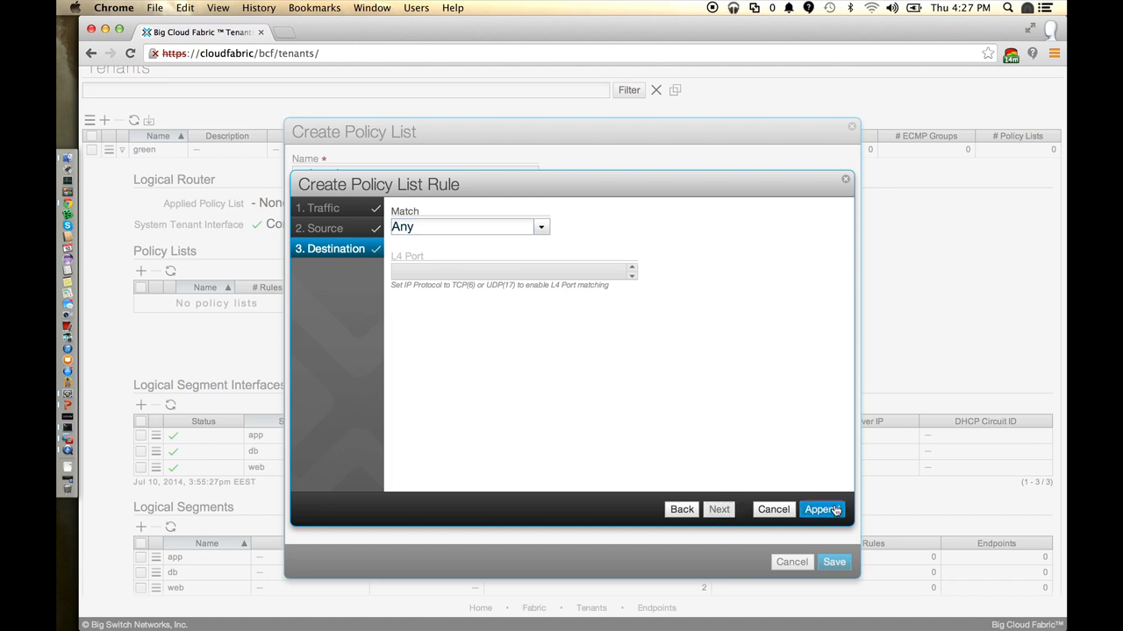
left_click(821, 508)
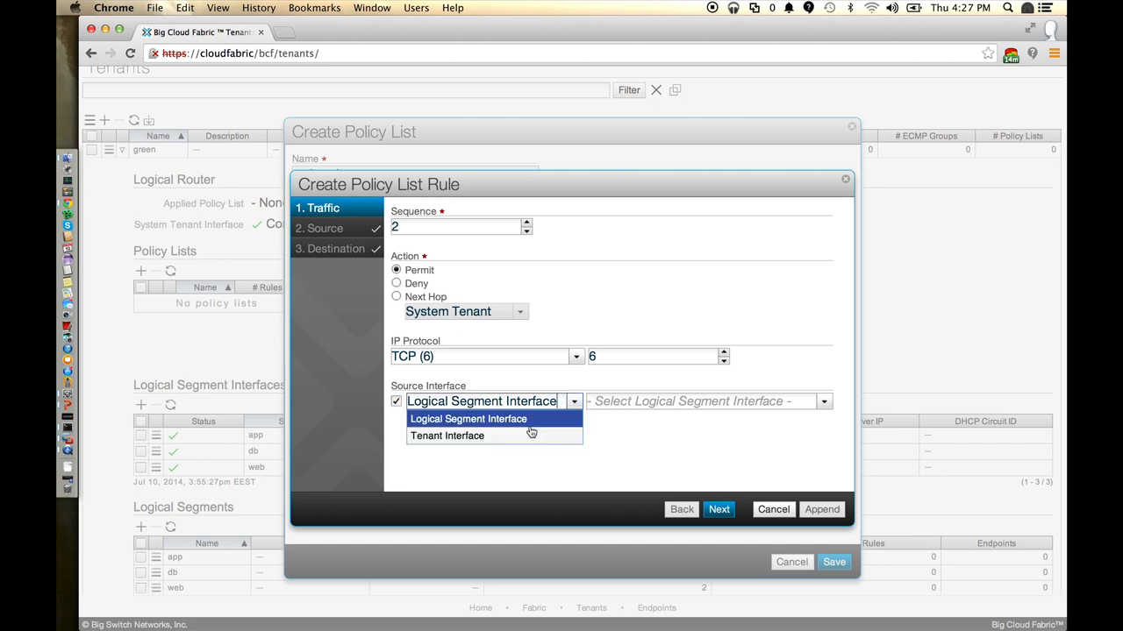
Step: Start rule 2 as a permit whose destination matches a segment within tenant green
left_click(446, 435)
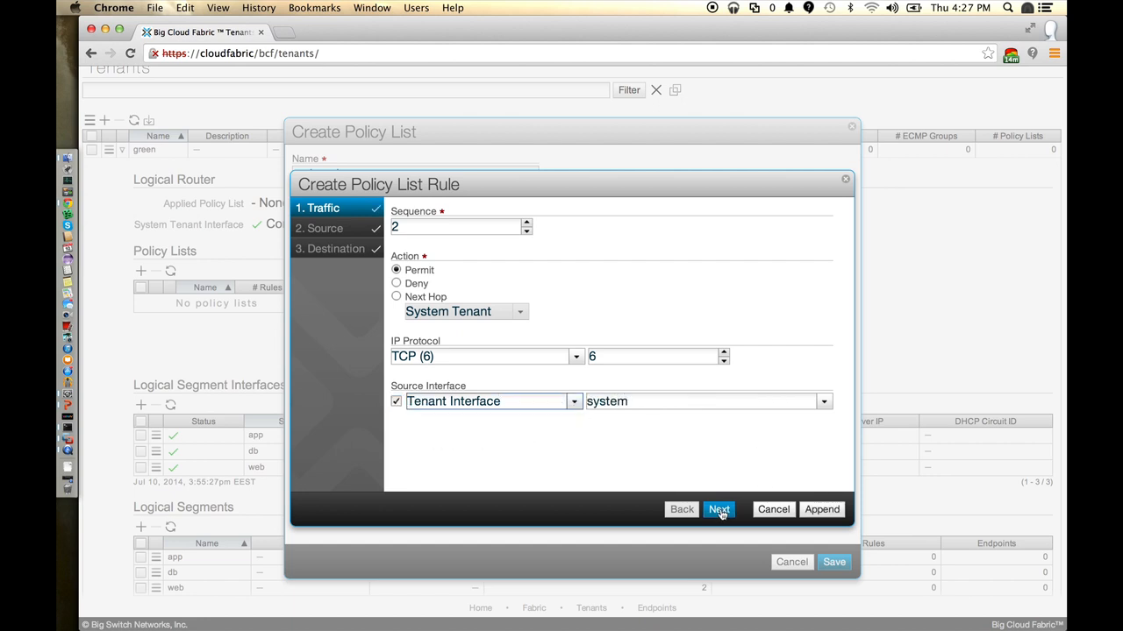
left_click(719, 508)
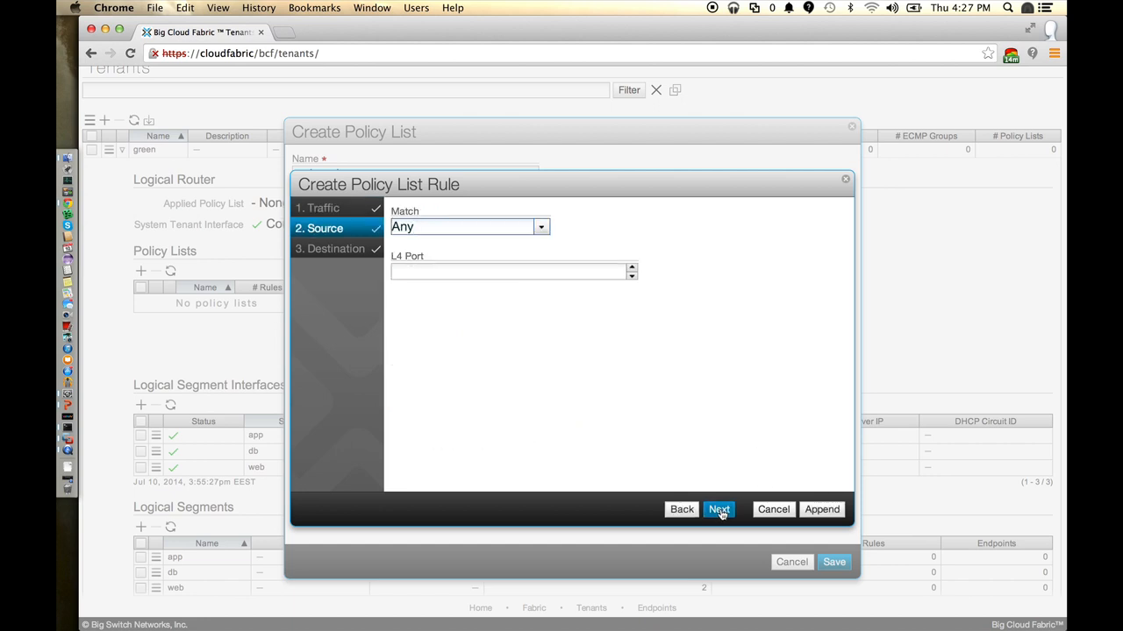
left_click(719, 509)
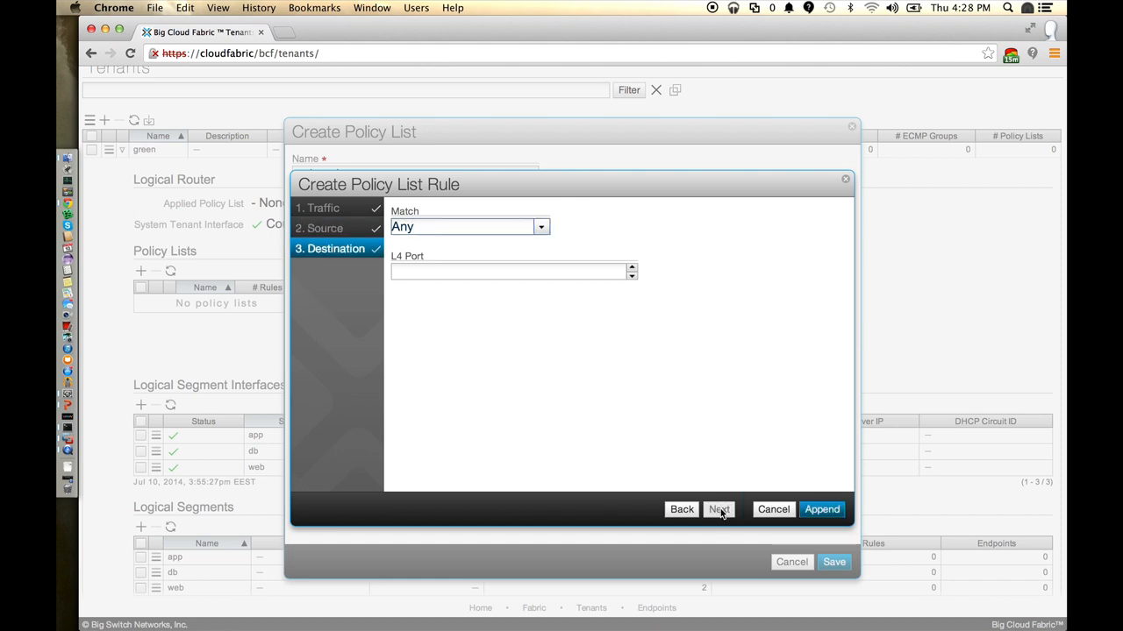
left_click(540, 227)
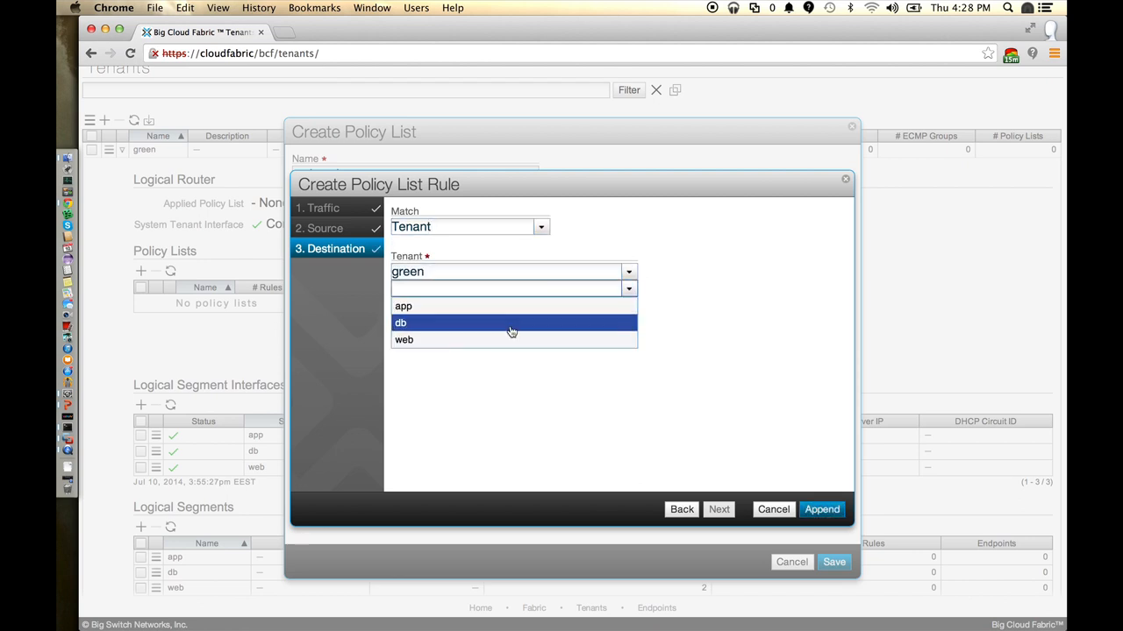
left_click(404, 341)
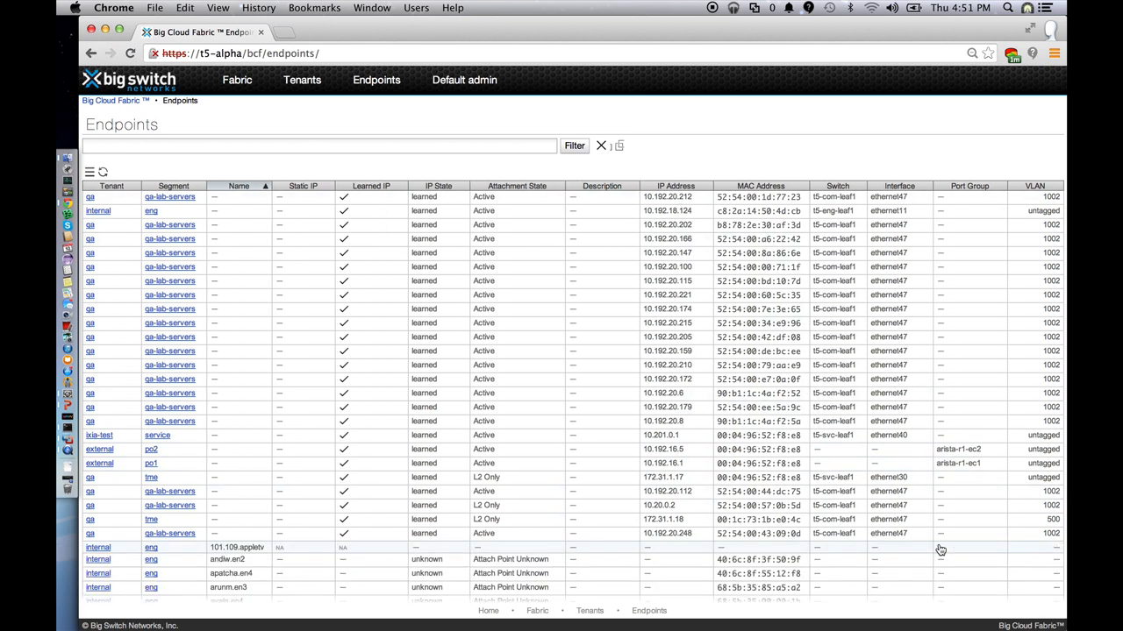
Step: Scroll down the Endpoints page to review learned endpoints
scroll("down", 3)
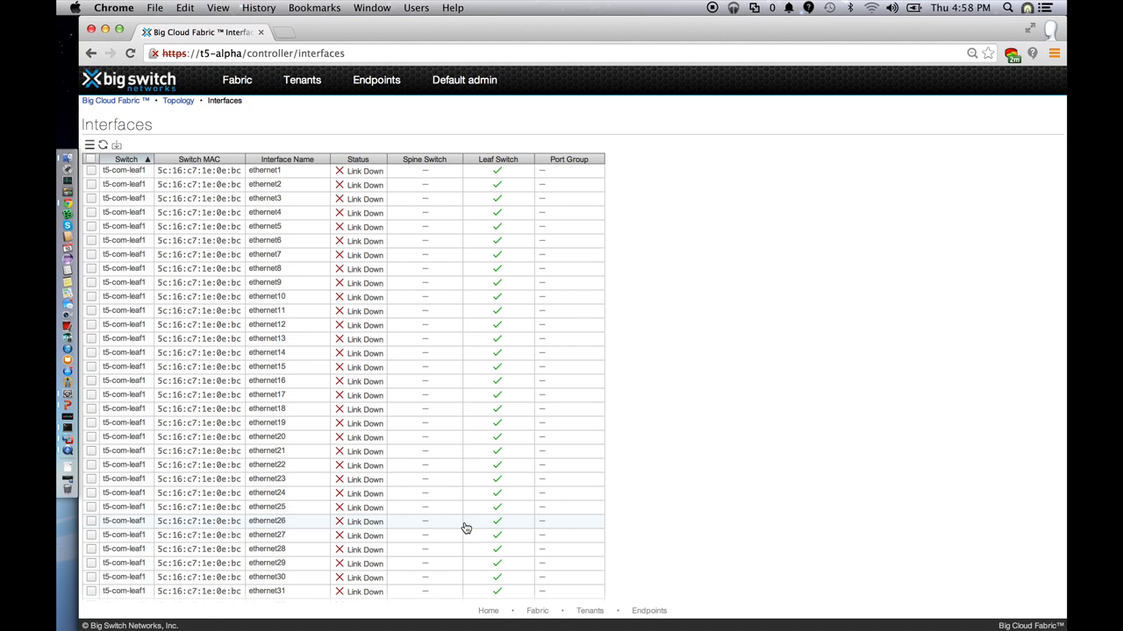
Step: Navigate from the Fabric menu to the Switches page
left_click(237, 81)
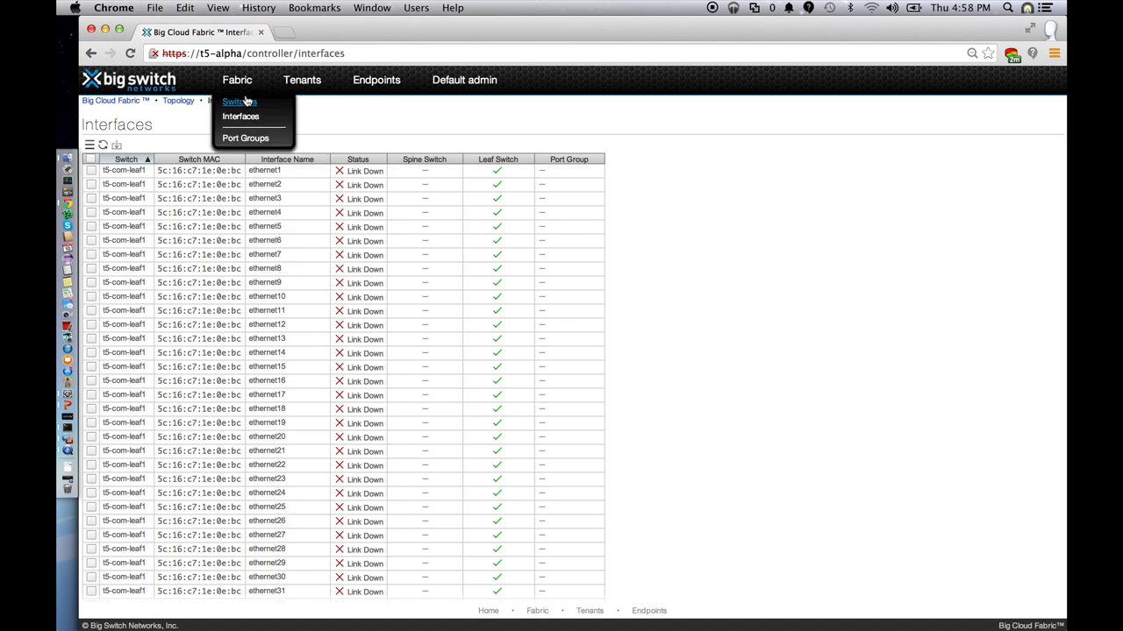
left_click(240, 116)
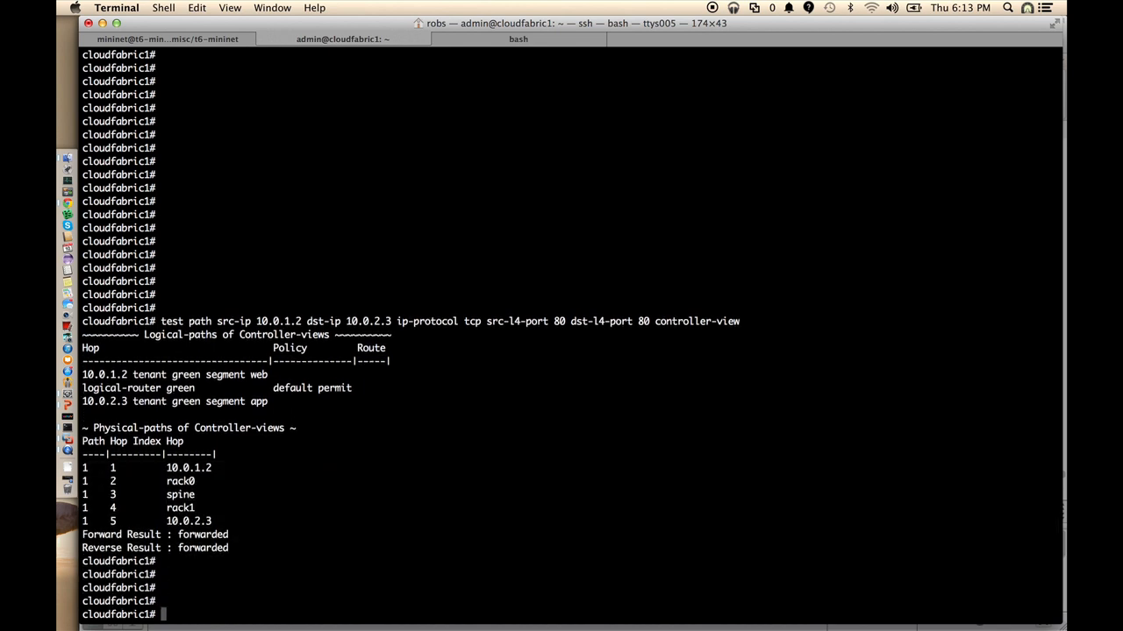
Step: Type a test path from 10.0.1.2 to 8.8.8.8, TCP ports 80, at the CLI prompt
type("test path src-ip 10.0.1.2 dst-ip 8.8.8.8 ip-protocol tcp src-l4-port 80 dst-l4-port 80 controller-view")
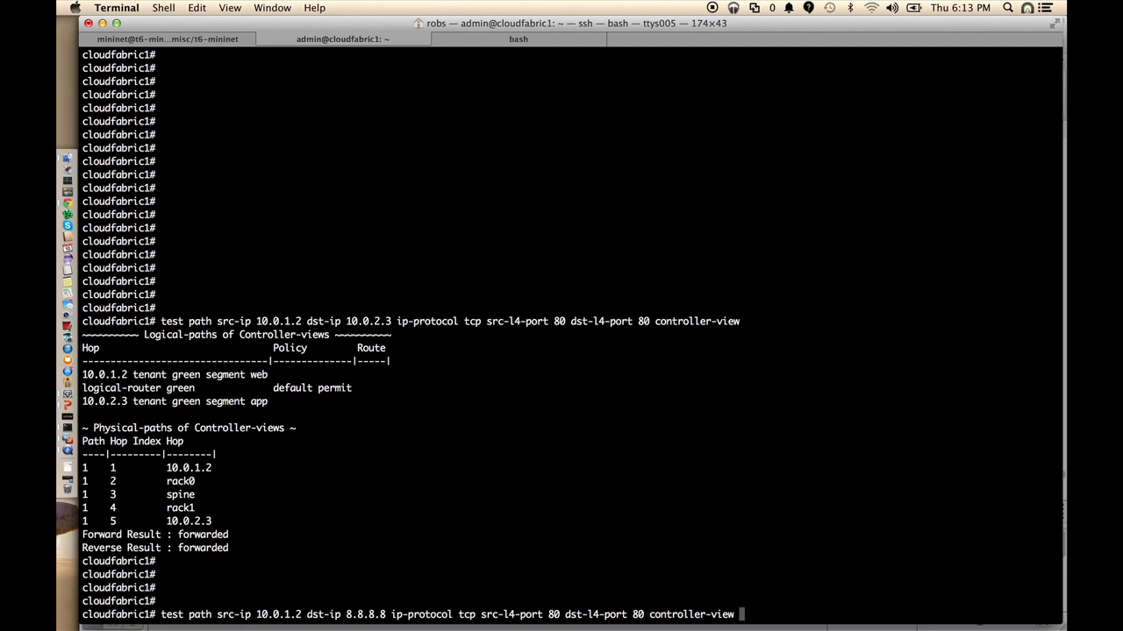